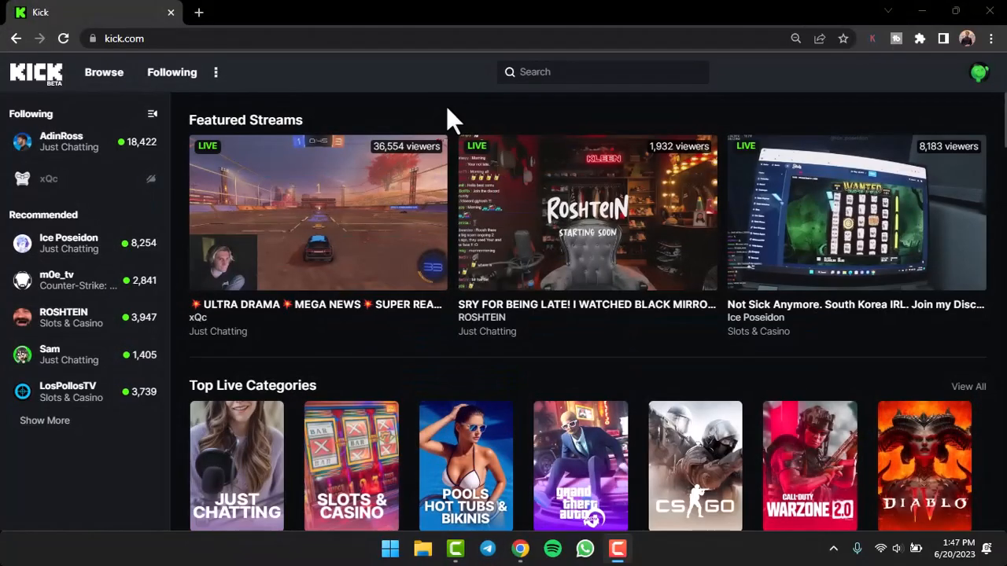
{"action": "mouse_move", "coordinate": [375, 125]}
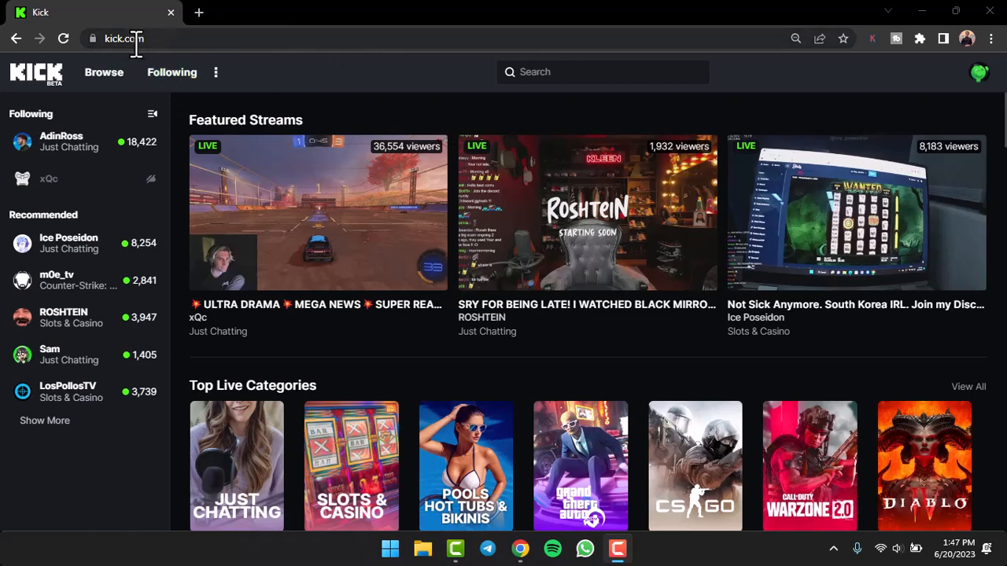
{"action": "mouse_move", "coordinate": [460, 118]}
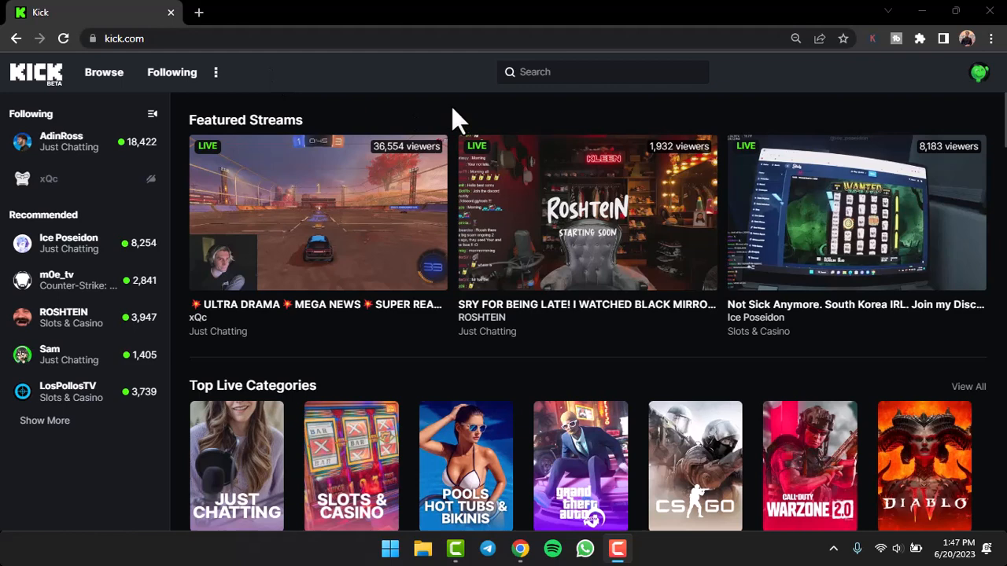
{"action": "mouse_move", "coordinate": [620, 129]}
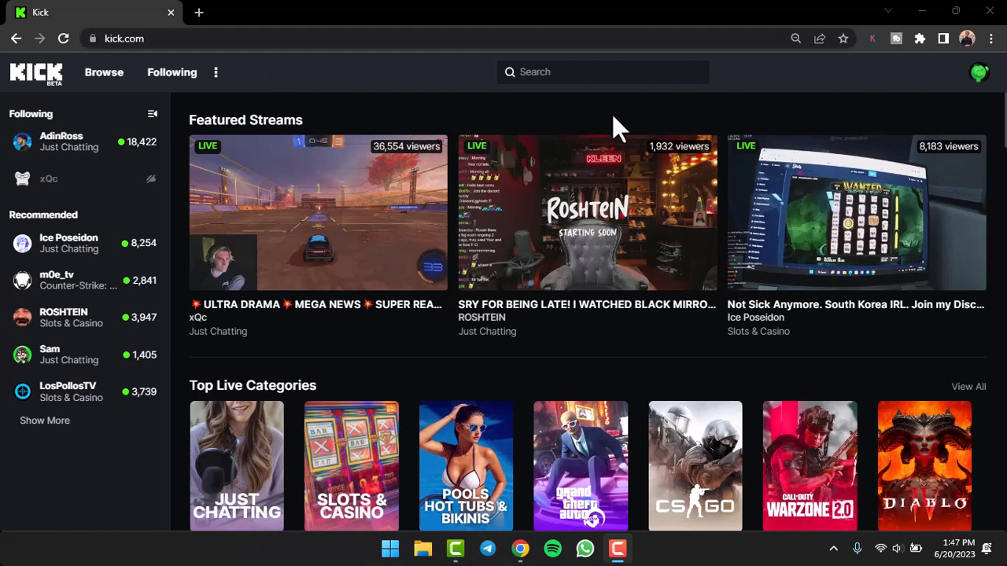
{"action": "mouse_move", "coordinate": [978, 86]}
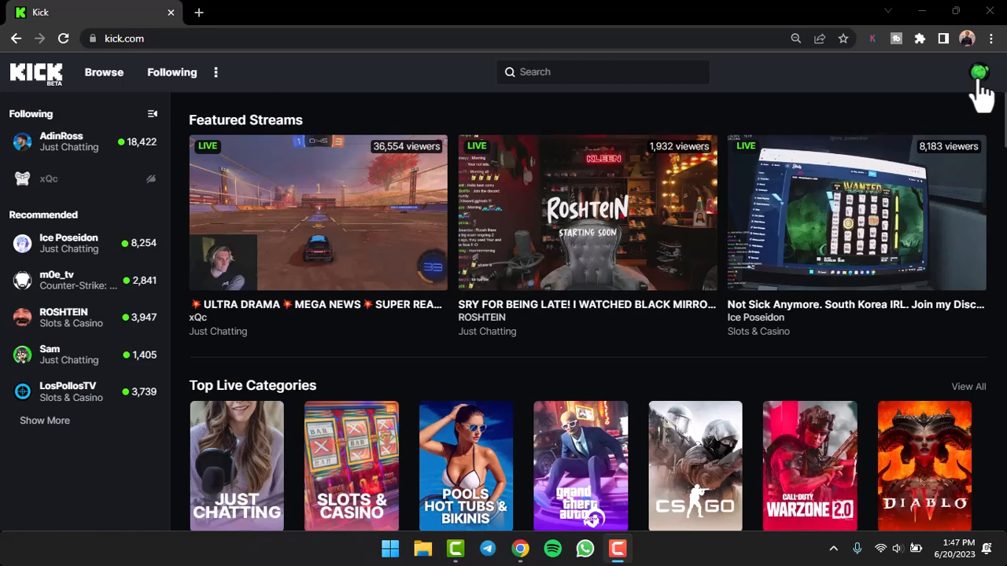
Reach the creator dashboard's Profile settings showing the Social Media links section
{"action": "left_click", "coordinate": [978, 73]}
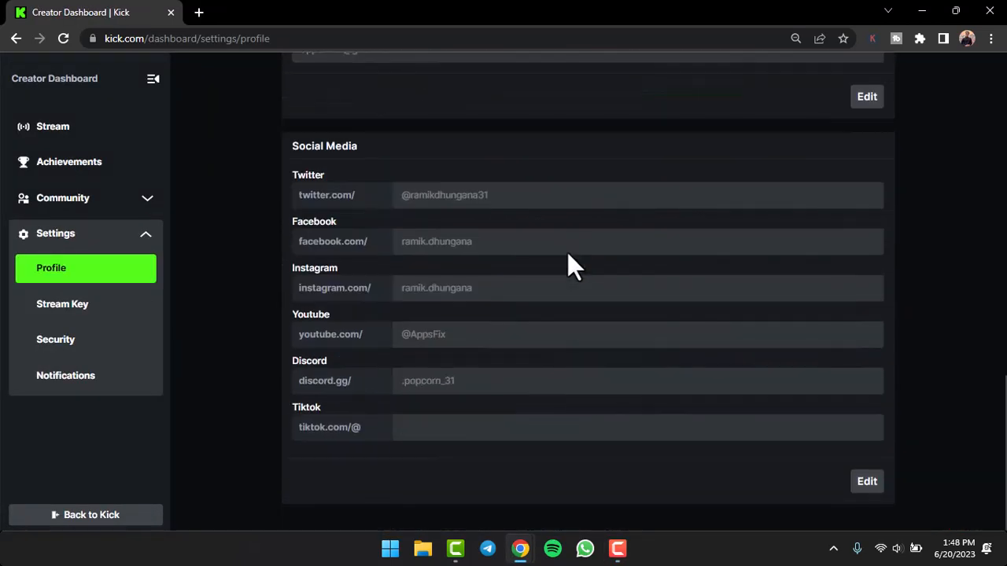
{"action": "double_click", "coordinate": [324, 145]}
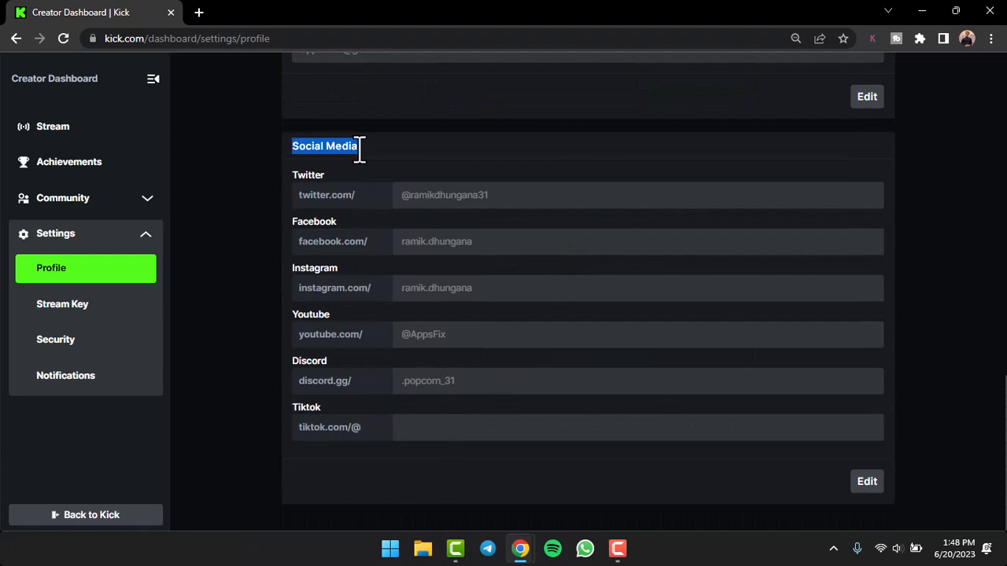
Enter a TikTok username in the Social Media links and save the profile changes
{"action": "left_click", "coordinate": [866, 481]}
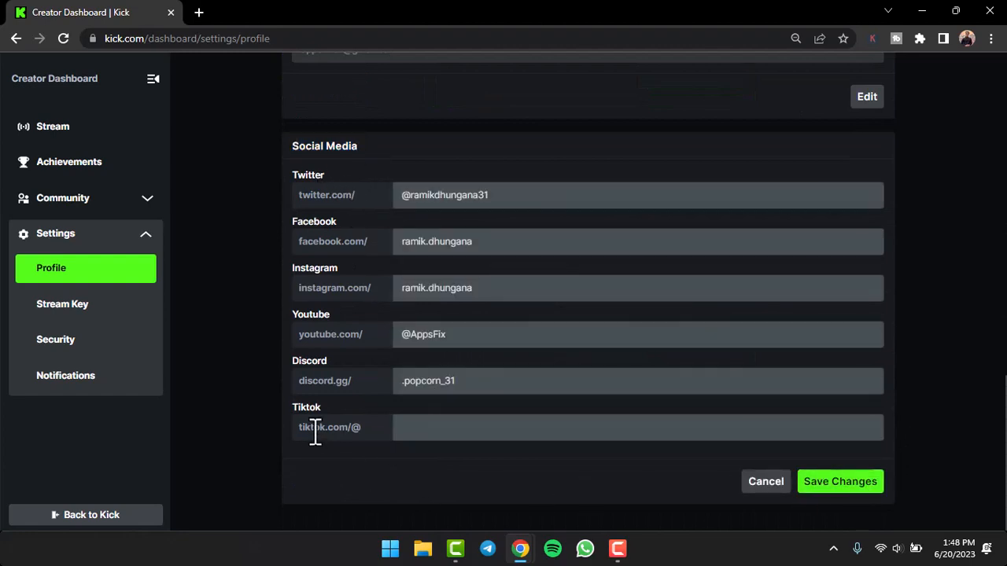
{"action": "double_click", "coordinate": [329, 428]}
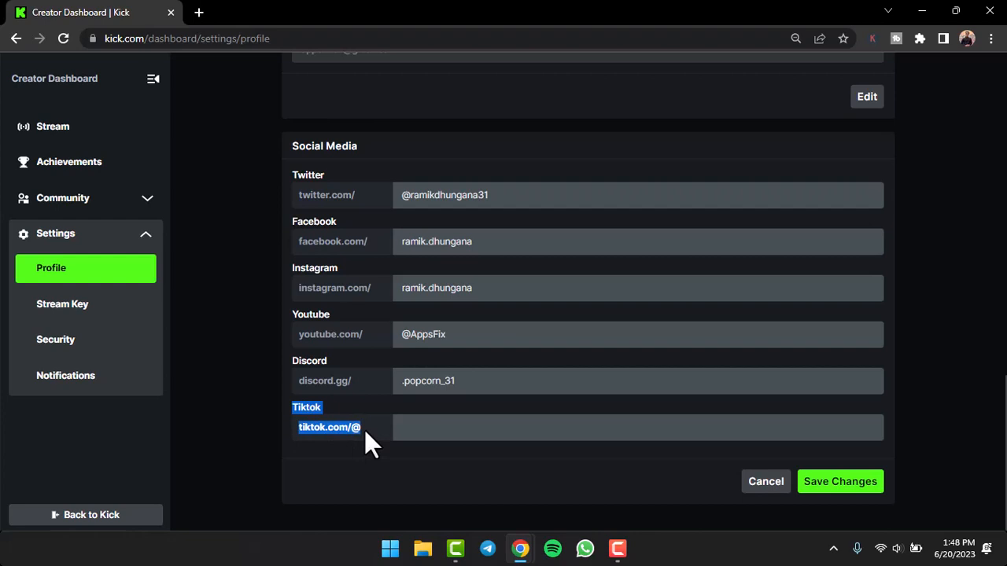
{"action": "left_click", "coordinate": [637, 428]}
{"action": "type", "text": "__ace.__"}
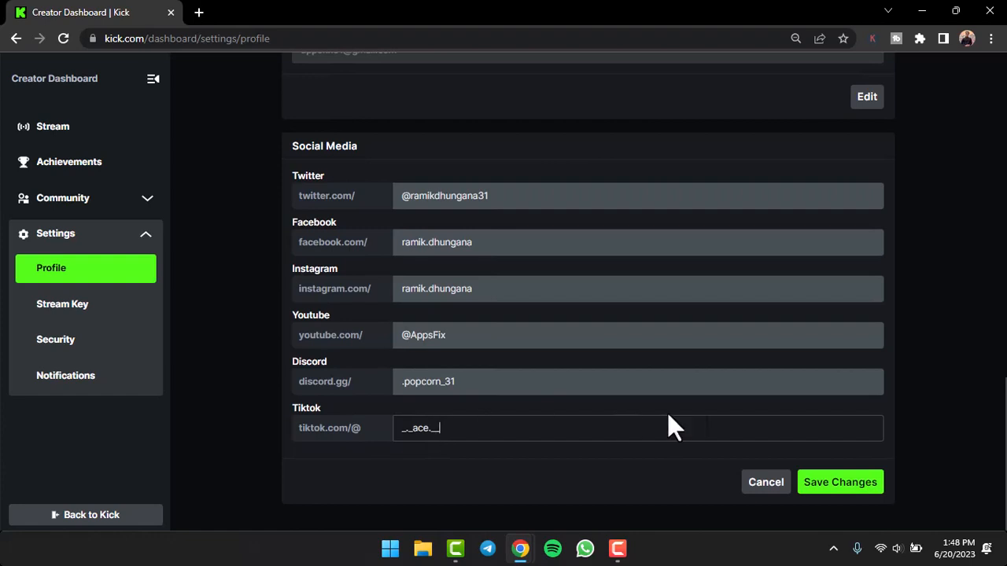
{"action": "left_click", "coordinate": [840, 481]}
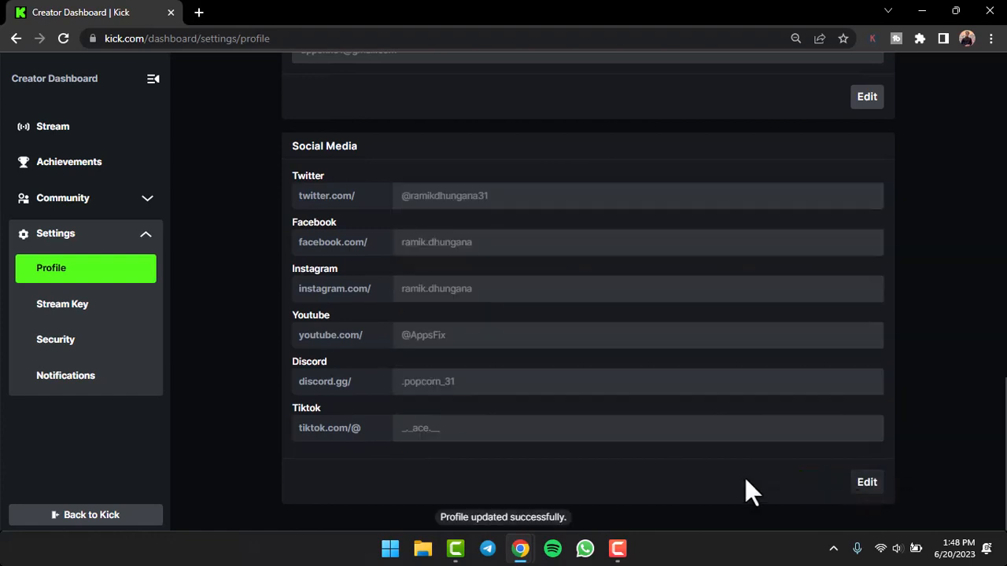
{"action": "scroll", "scroll_direction": "up", "scroll_amount": 3}
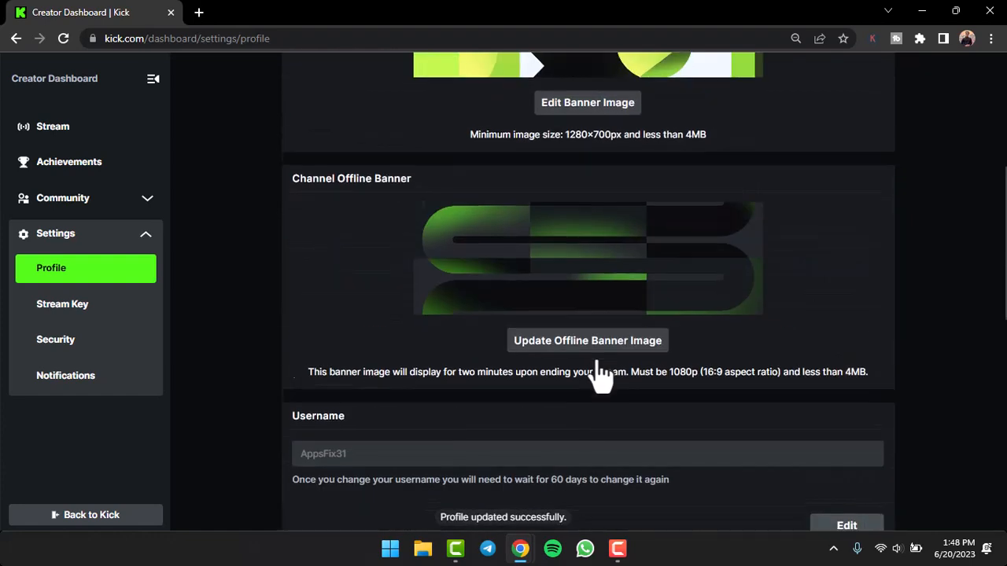
{"action": "scroll", "scroll_direction": "up", "scroll_amount": 3}
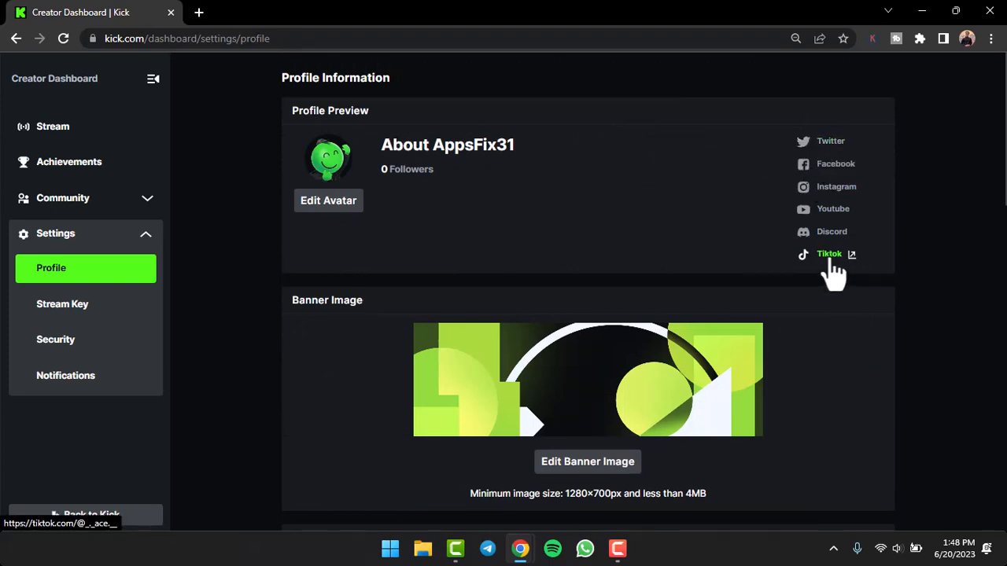
{"action": "left_click", "coordinate": [829, 253]}
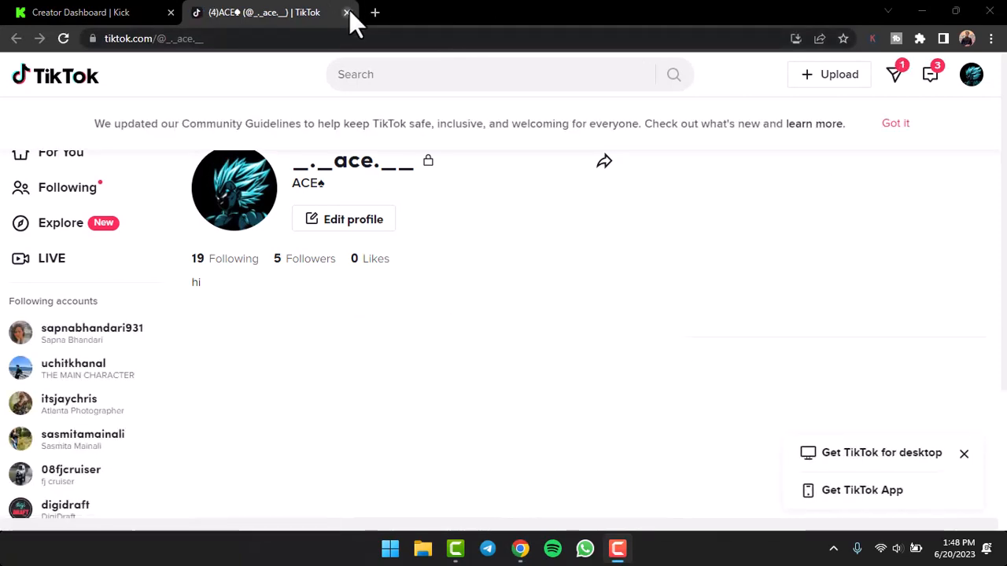
{"action": "left_click", "coordinate": [346, 13]}
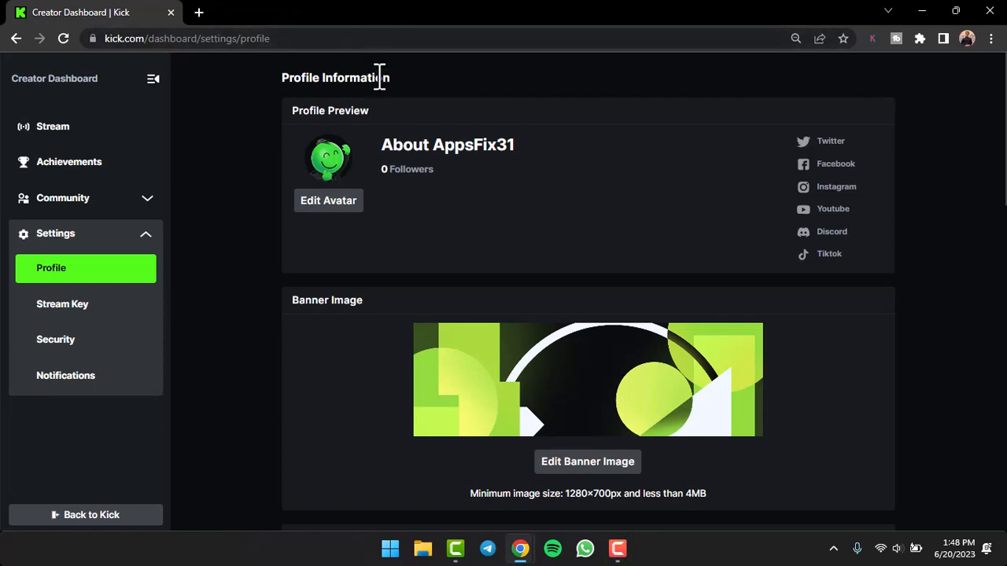
{"action": "mouse_move", "coordinate": [535, 197]}
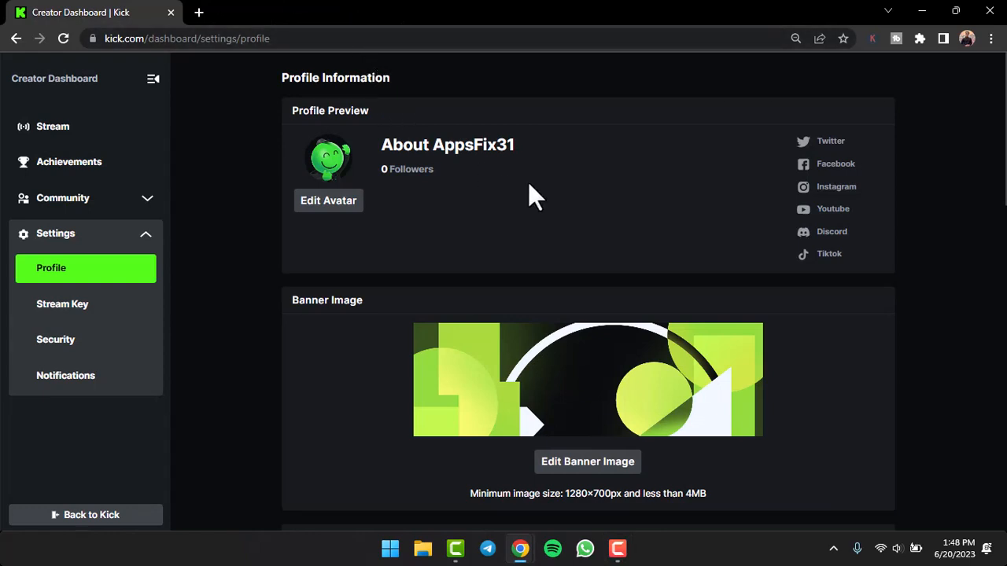
{"action": "mouse_move", "coordinate": [541, 192]}
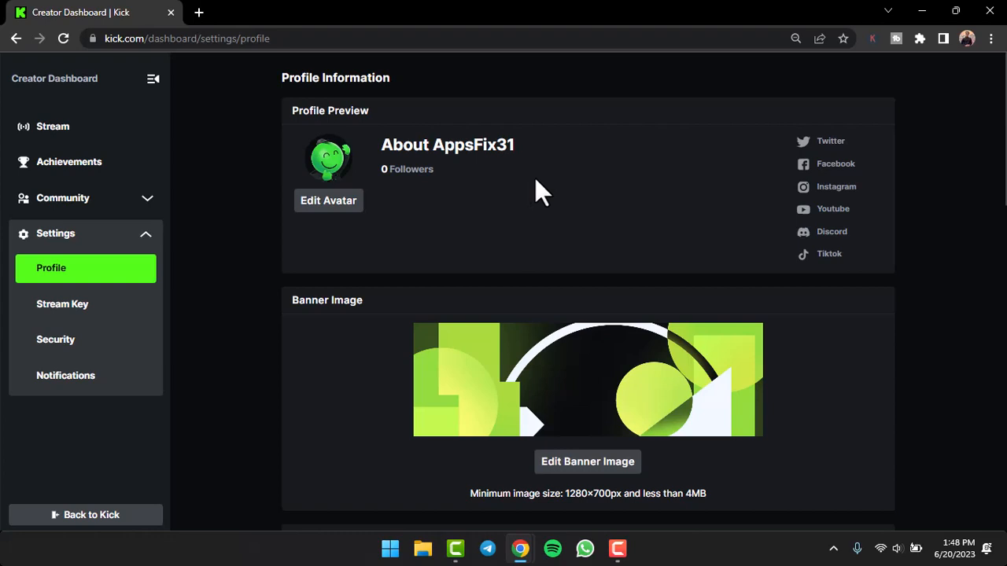
{"action": "mouse_move", "coordinate": [758, 140]}
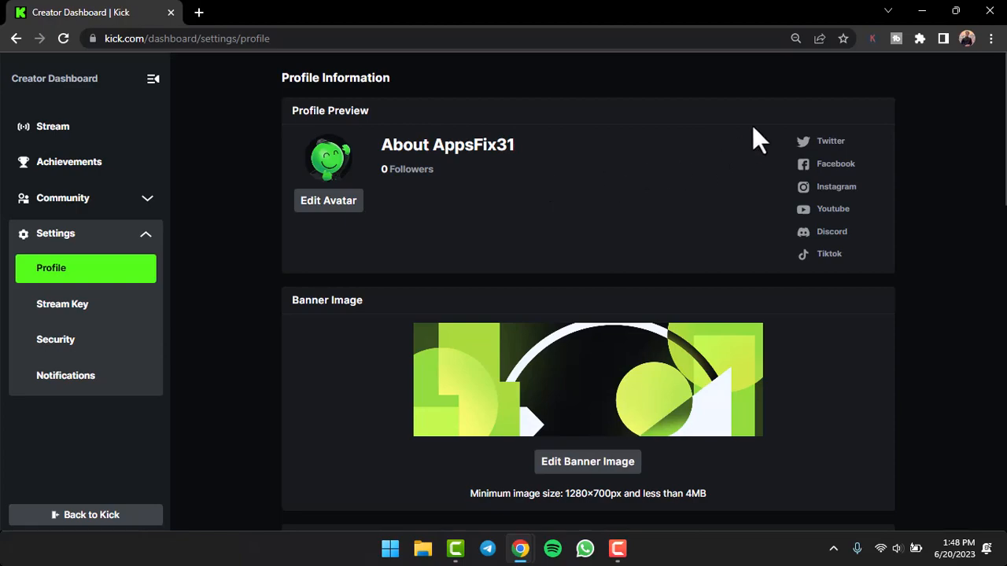